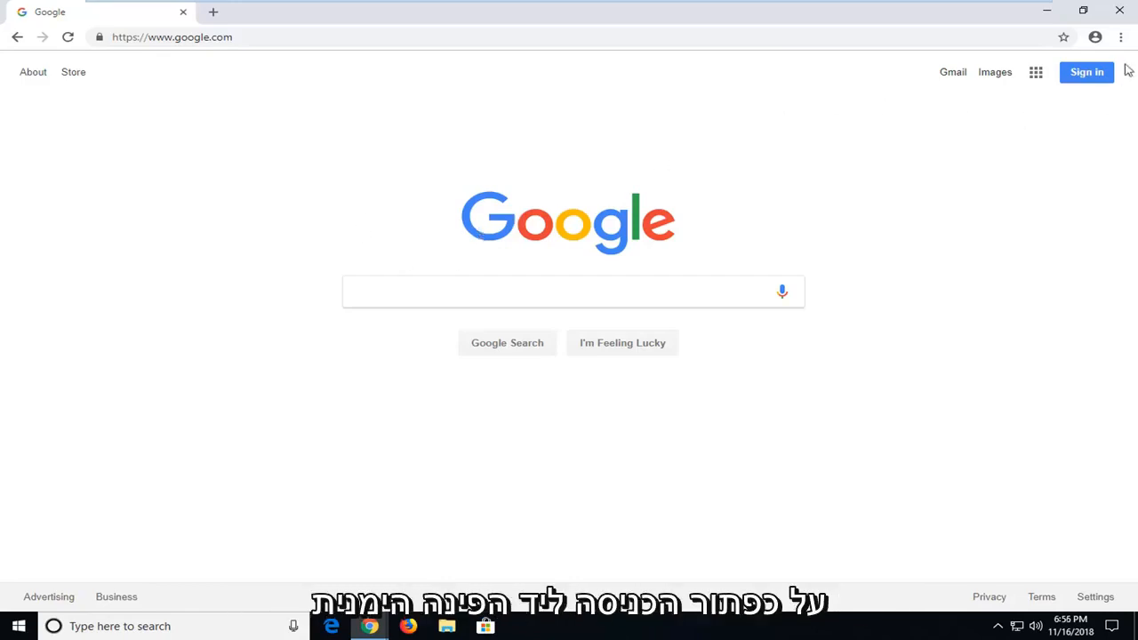
{"action": "mouse_move", "coordinate": [1086, 71]}
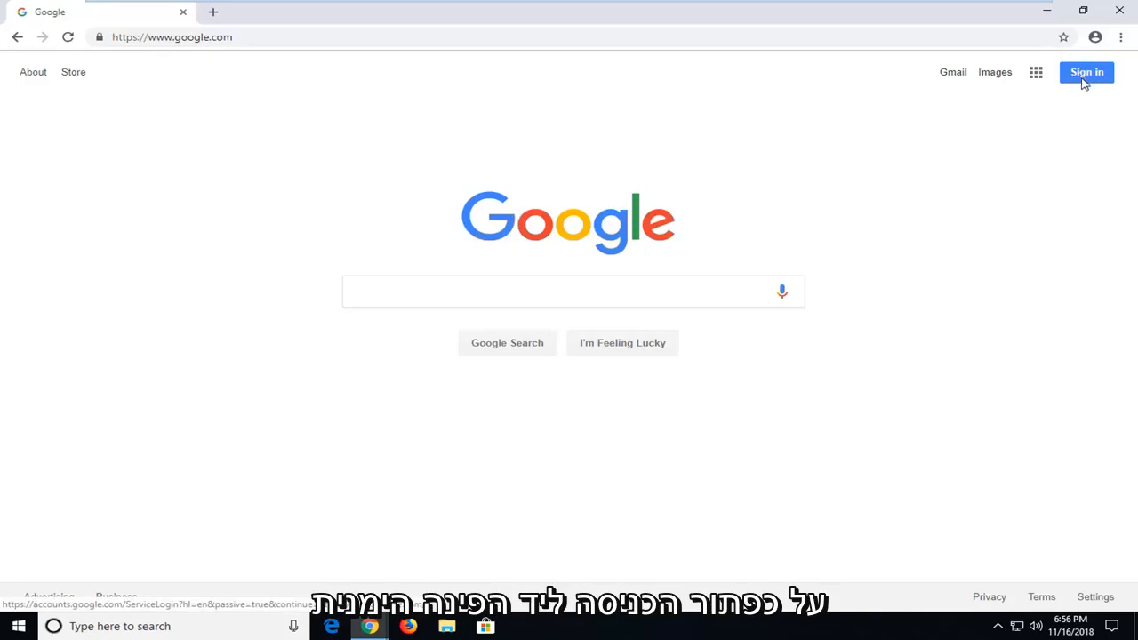
Step: Start the Google account sign-in from the Sign in button on google.com
{"action": "left_click", "coordinate": [1086, 71]}
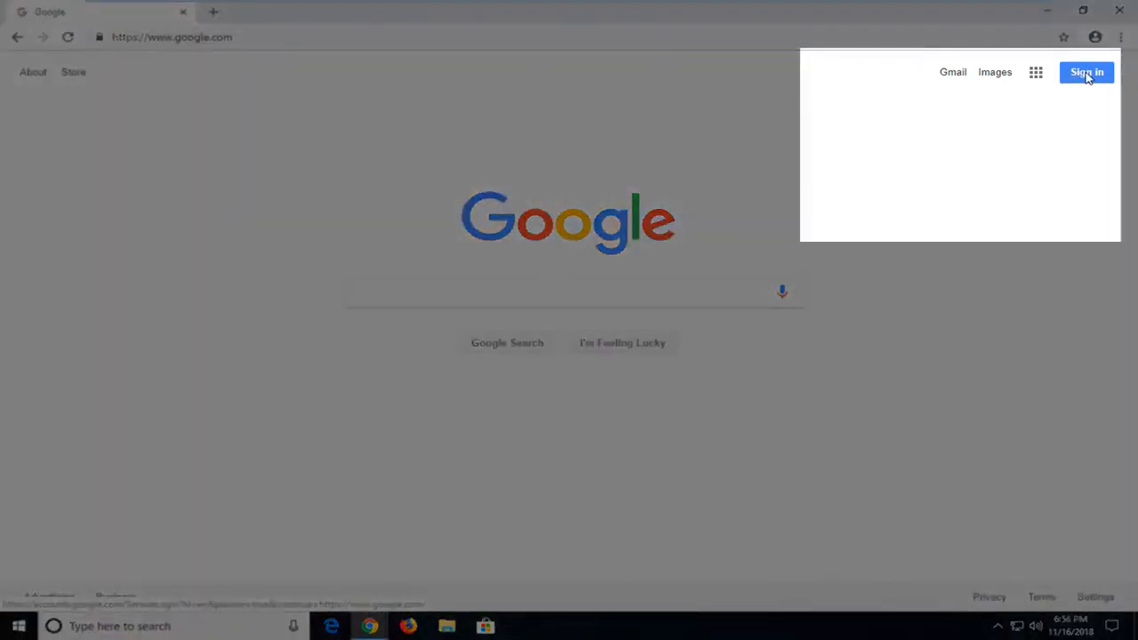
{"action": "mouse_move", "coordinate": [1087, 72]}
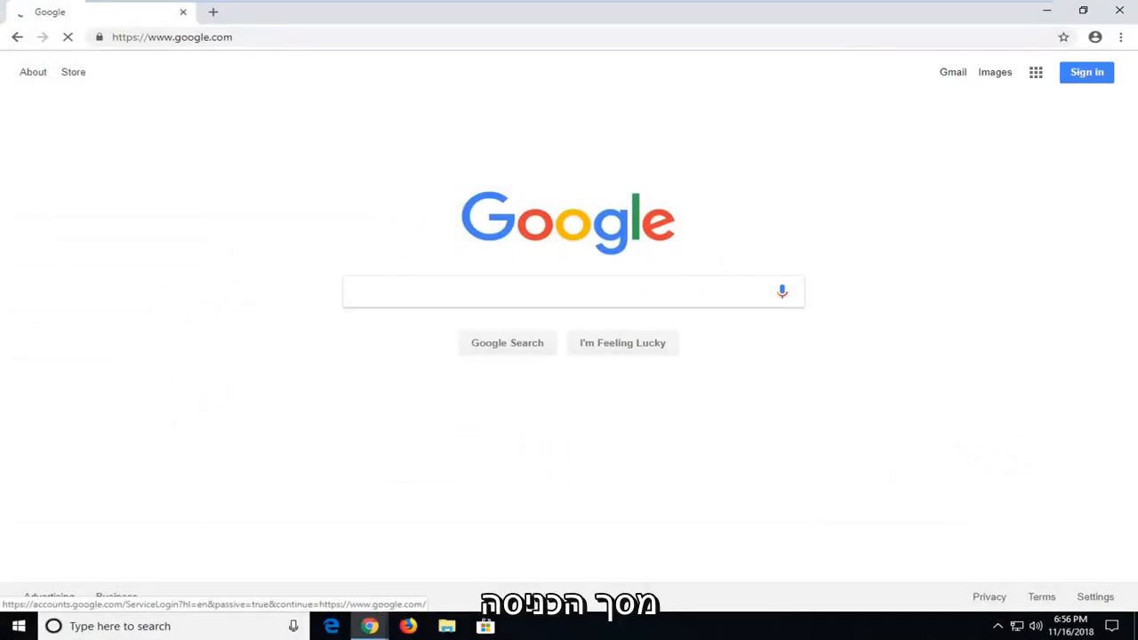
{"action": "left_click", "coordinate": [1087, 71]}
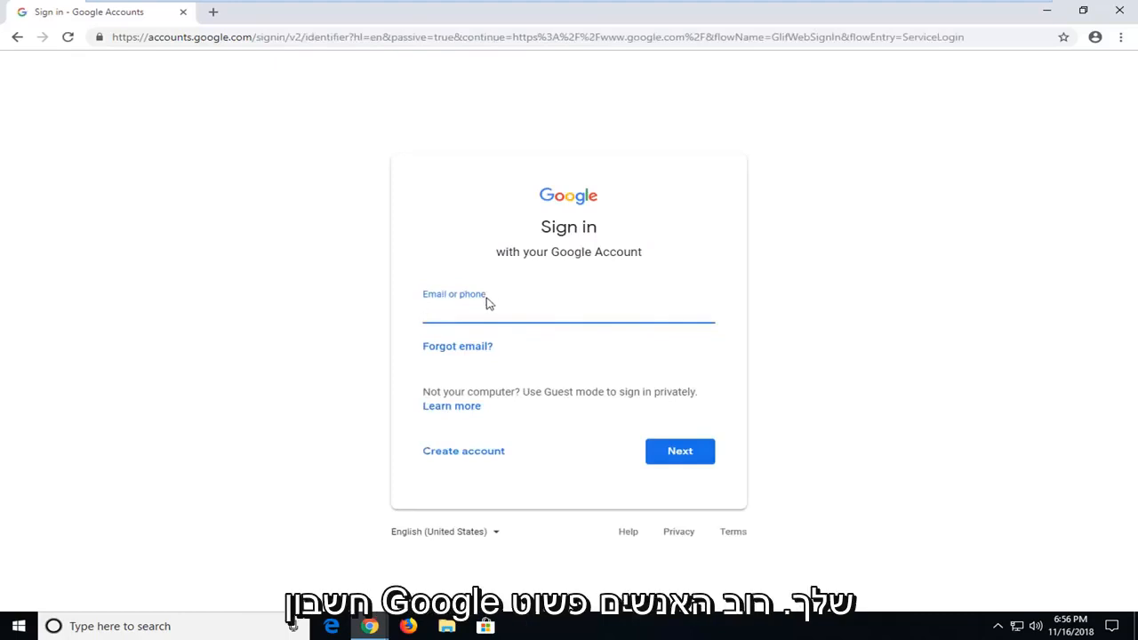
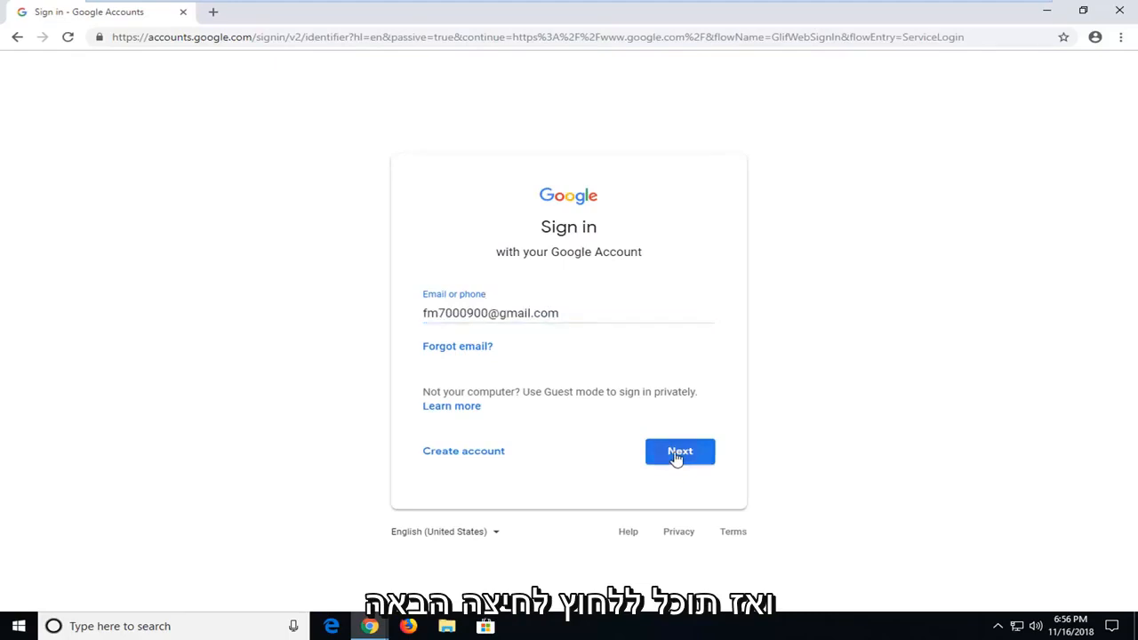
{"action": "left_click", "coordinate": [679, 452]}
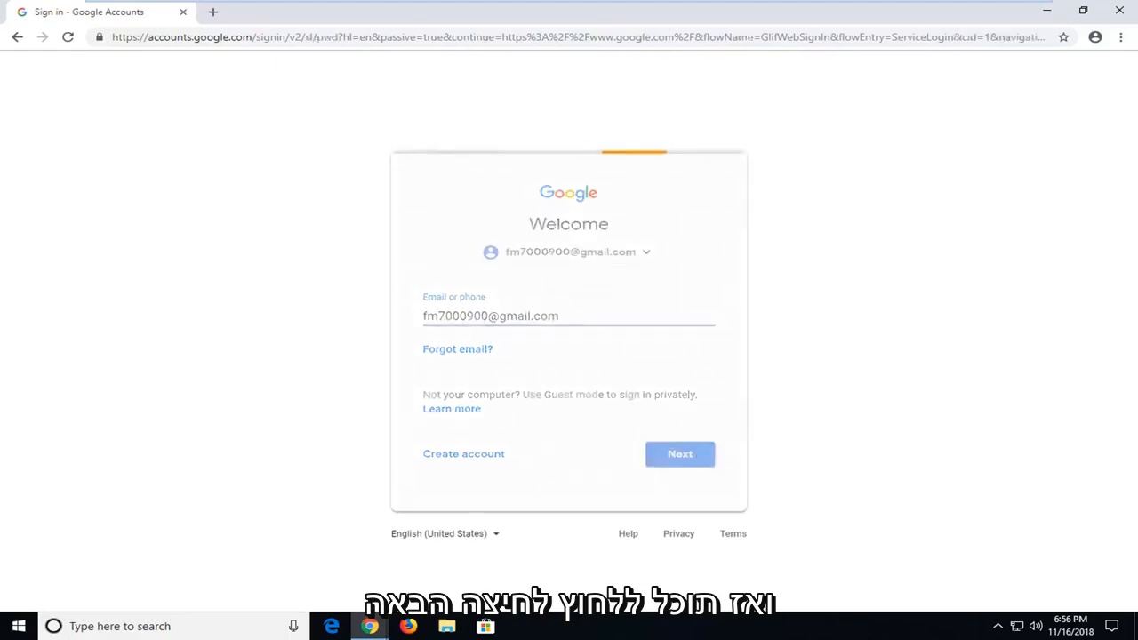
{"action": "left_click", "coordinate": [679, 453]}
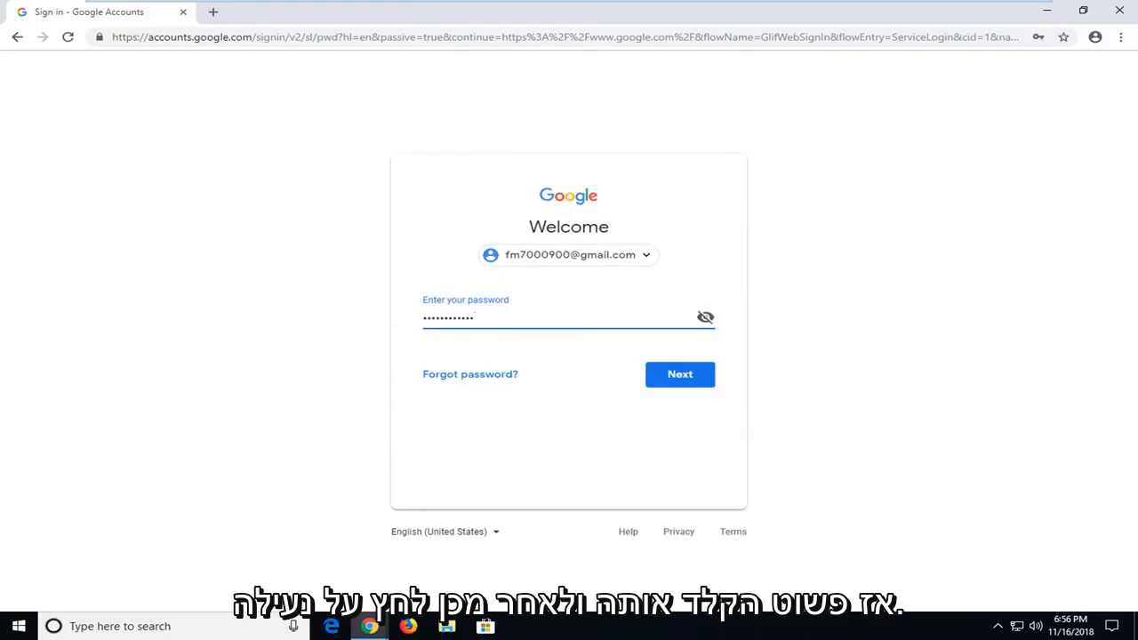
{"action": "left_click", "coordinate": [679, 373]}
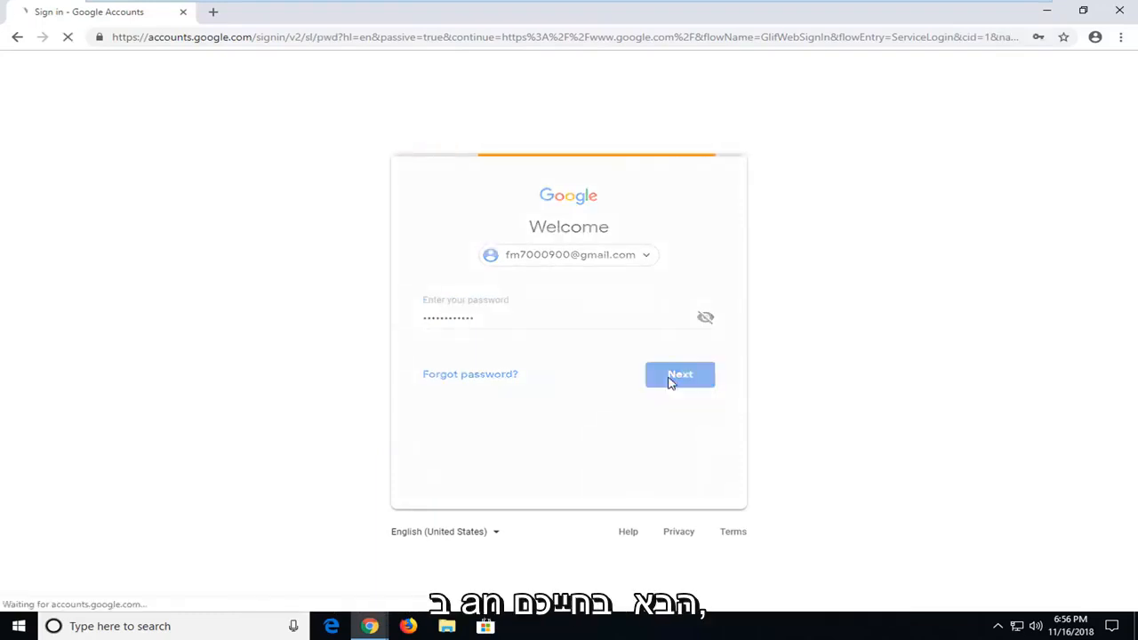
{"action": "left_click", "coordinate": [679, 373]}
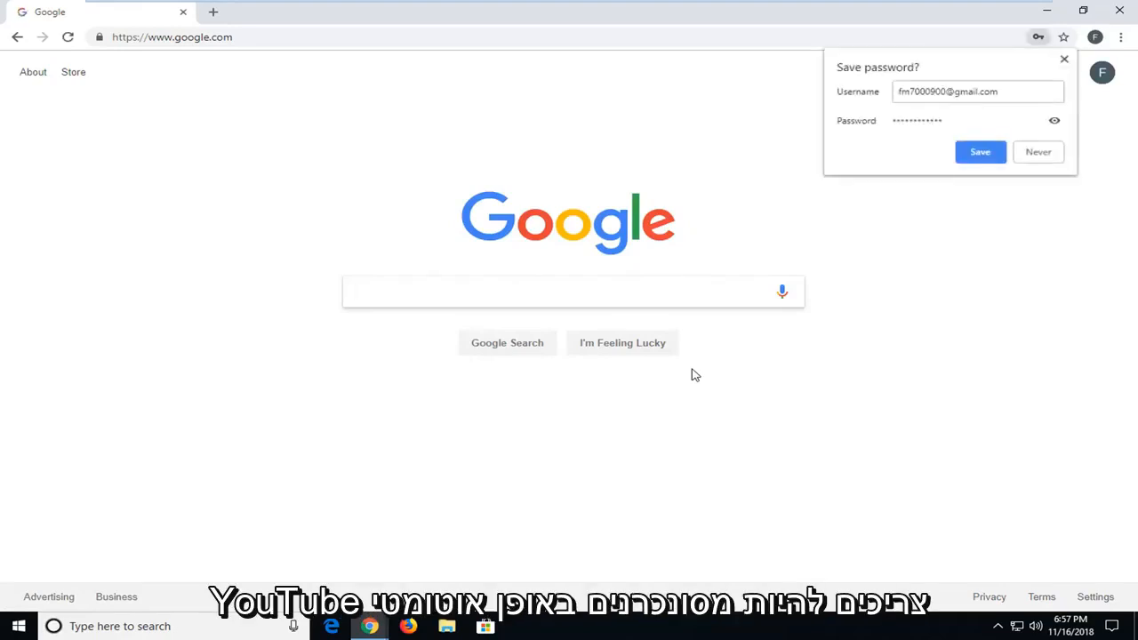
Step: Acknowledge the signed-in Google homepage while the Save password prompt remains open
{"action": "left_click", "coordinate": [572, 292]}
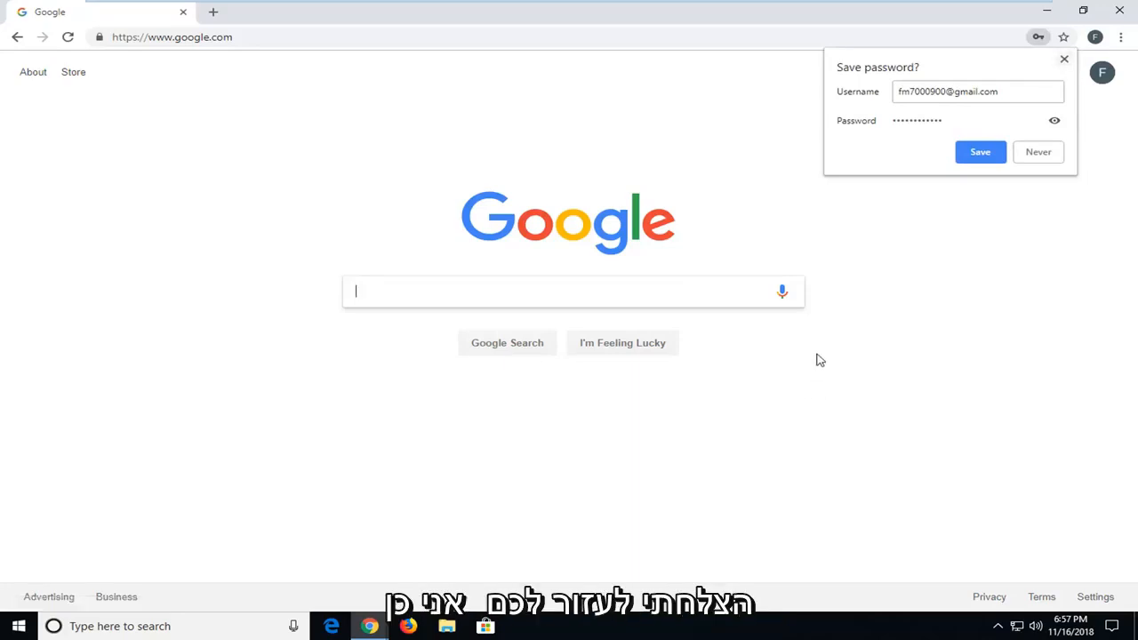
{"action": "mouse_move", "coordinate": [761, 438]}
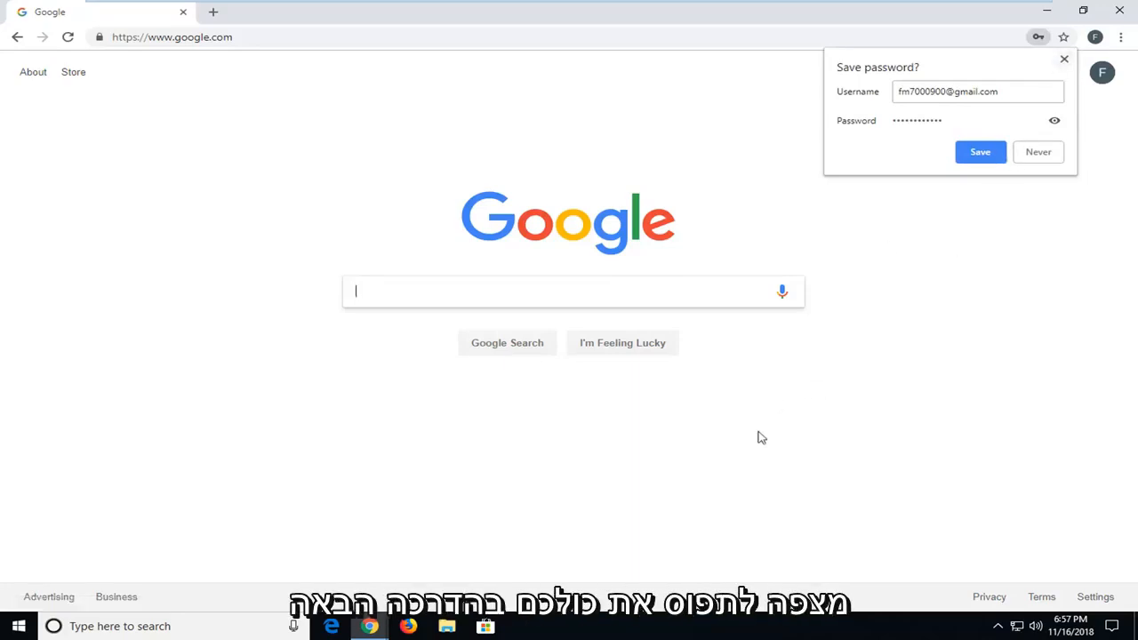